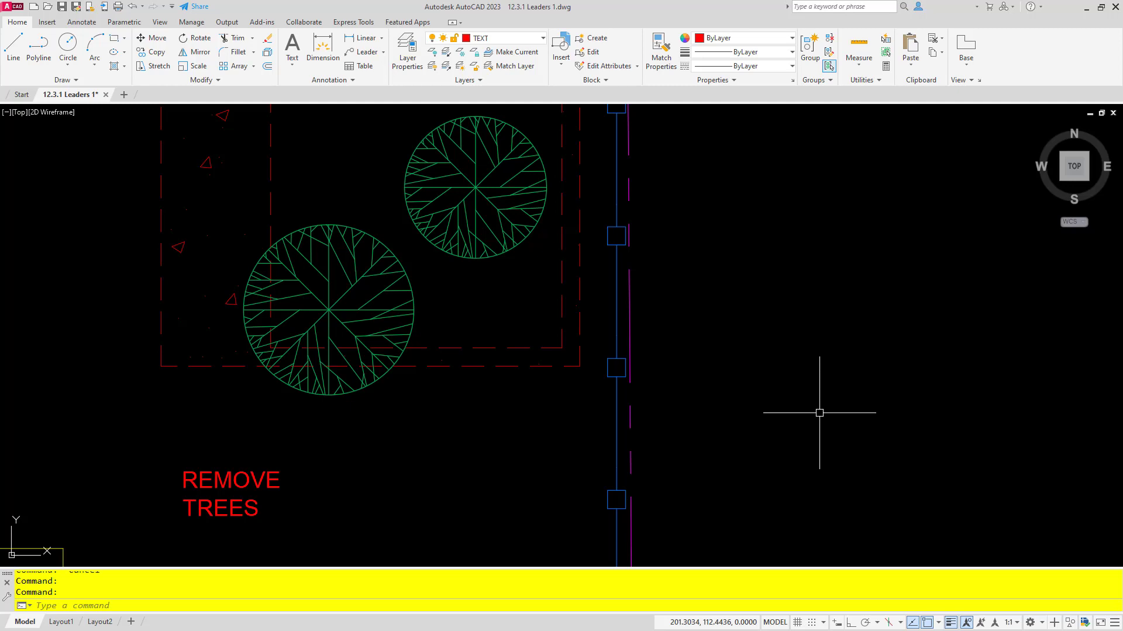
pyautogui.moveTo(444, 428)
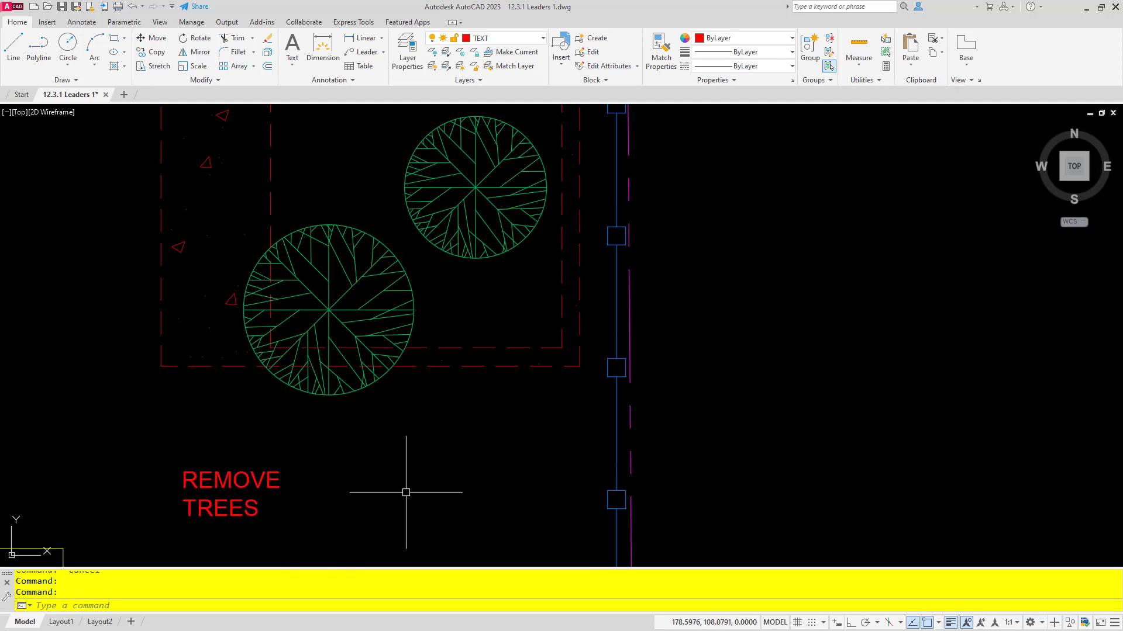
pyautogui.moveTo(477, 471)
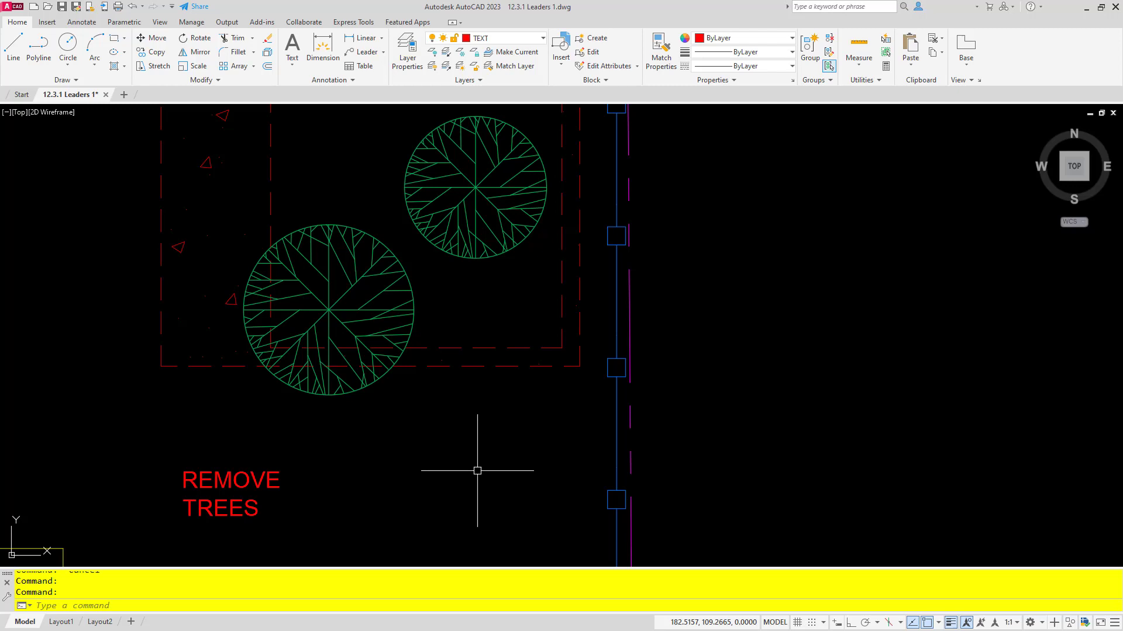
pyautogui.moveTo(387, 505)
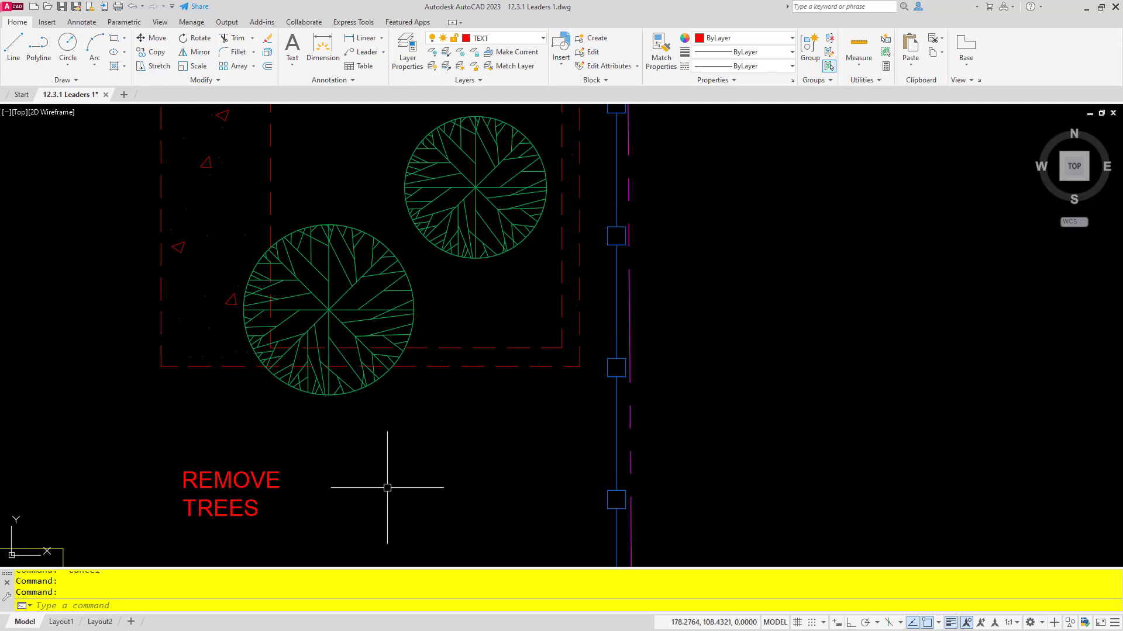
pyautogui.moveTo(397, 501)
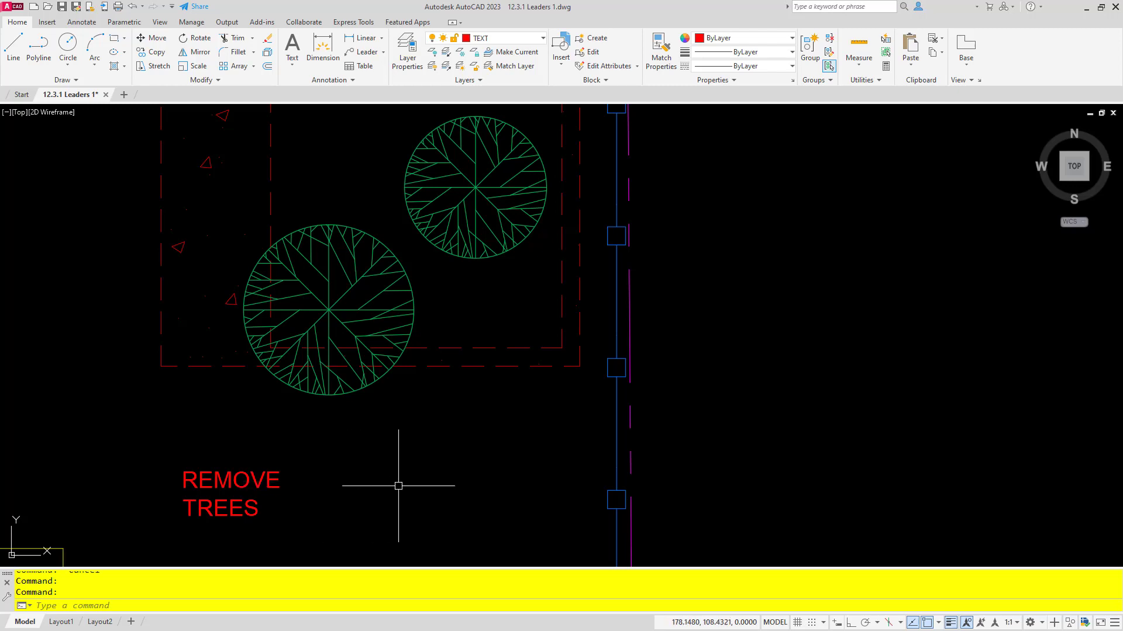
pyautogui.moveTo(403, 497)
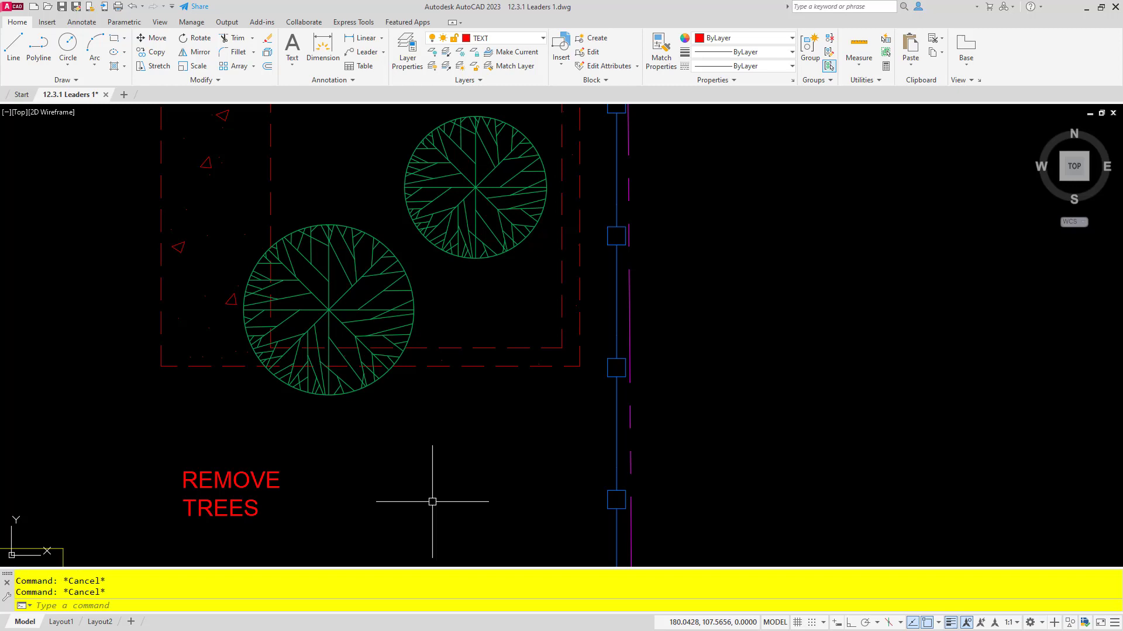
pyautogui.moveTo(355, 51)
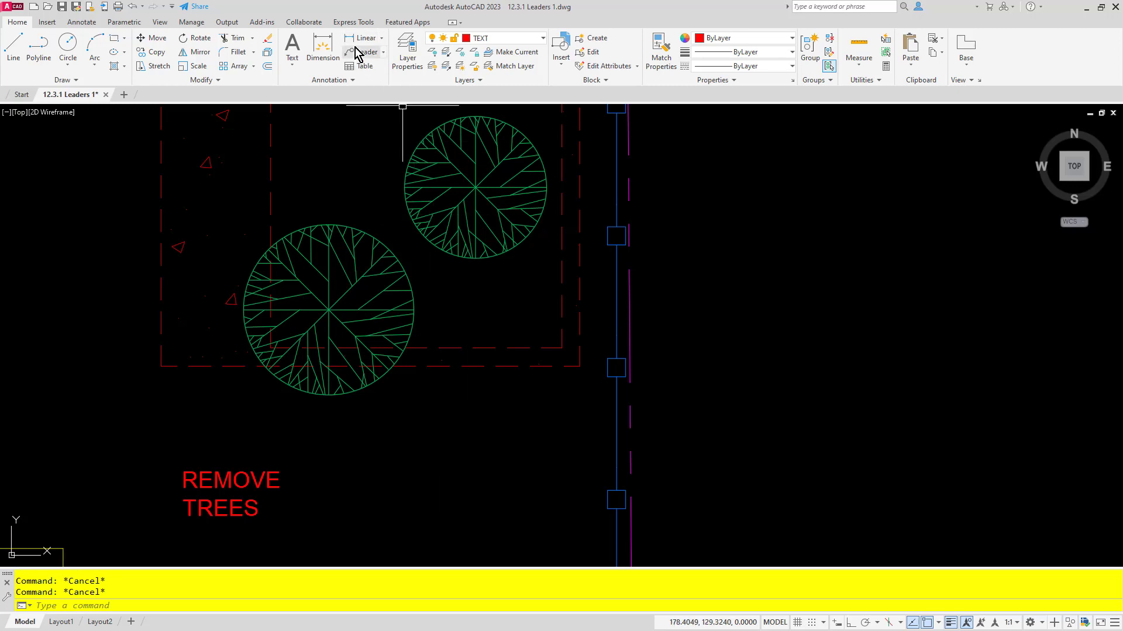
# Turn the REMOVE TREES mtext into a multileader, content first, pointing at the lower tree.
pyautogui.click(364, 52)
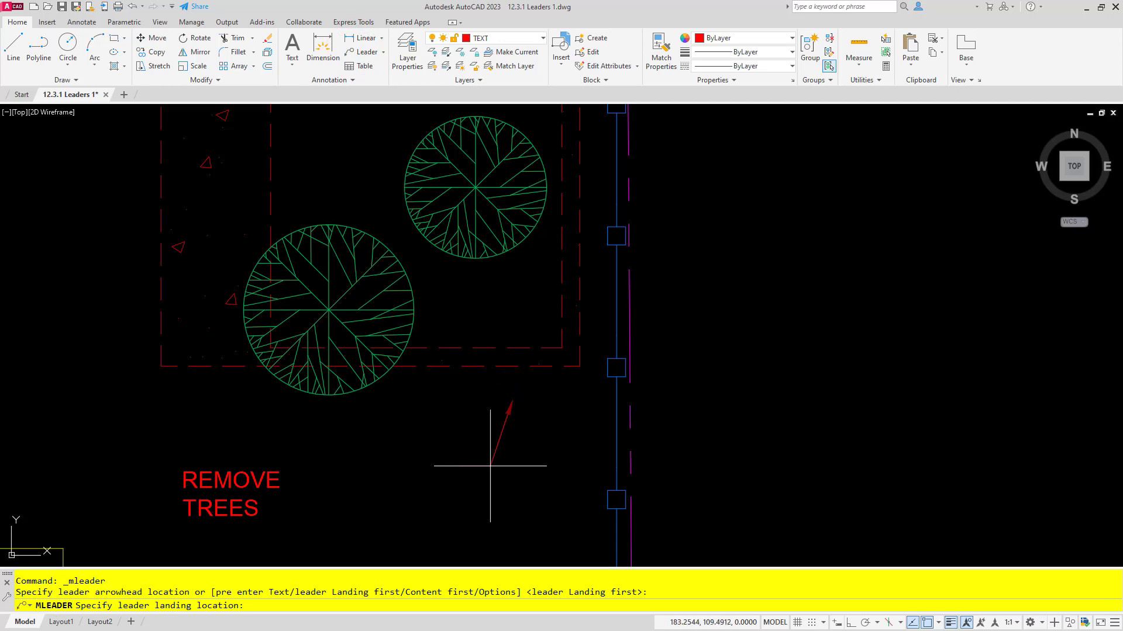
pyautogui.moveTo(473, 476)
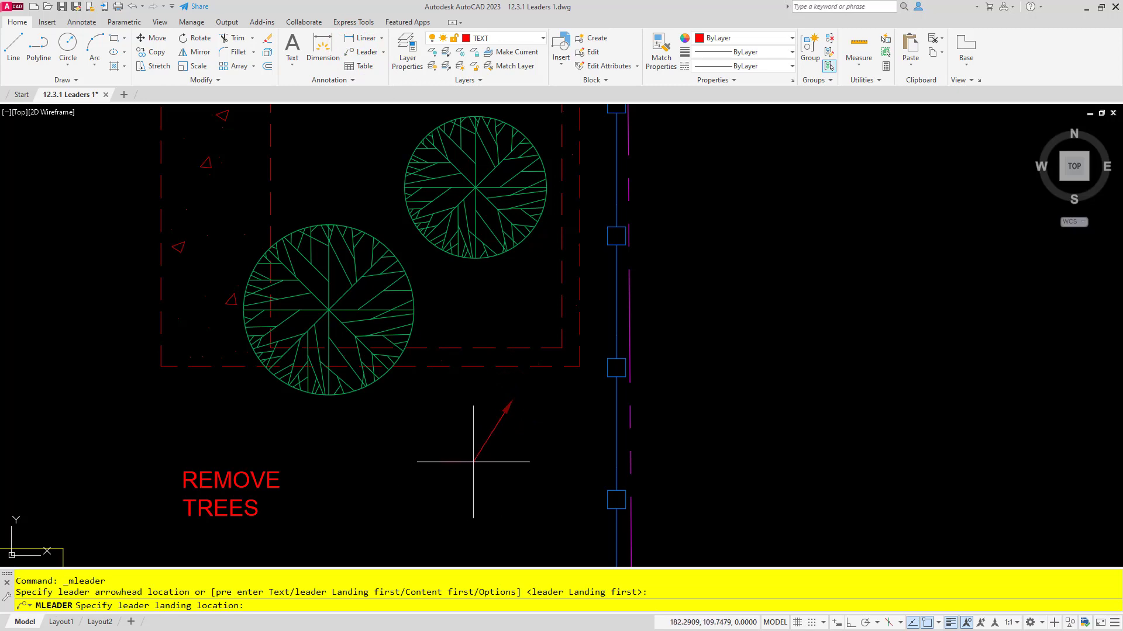
pyautogui.moveTo(466, 464)
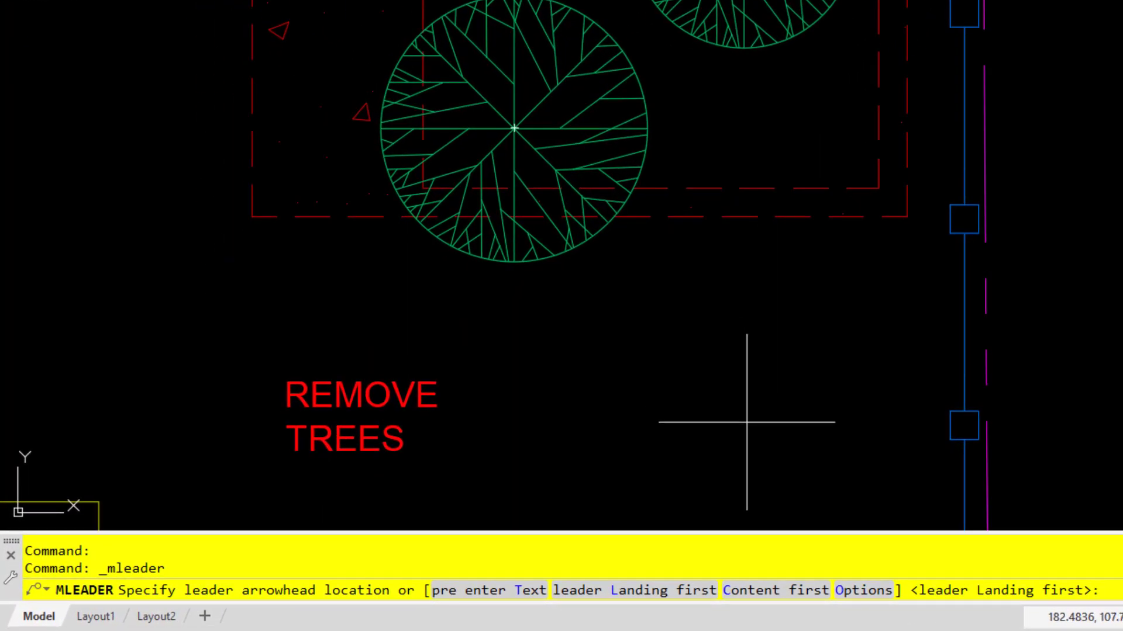
pyautogui.moveTo(772, 597)
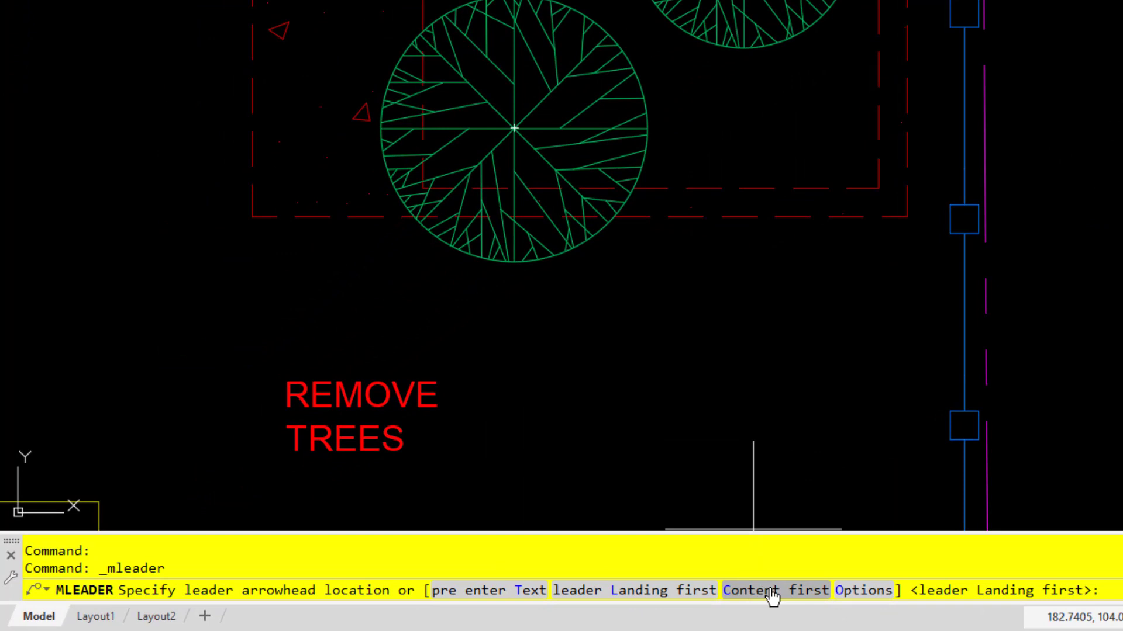
pyautogui.click(773, 590)
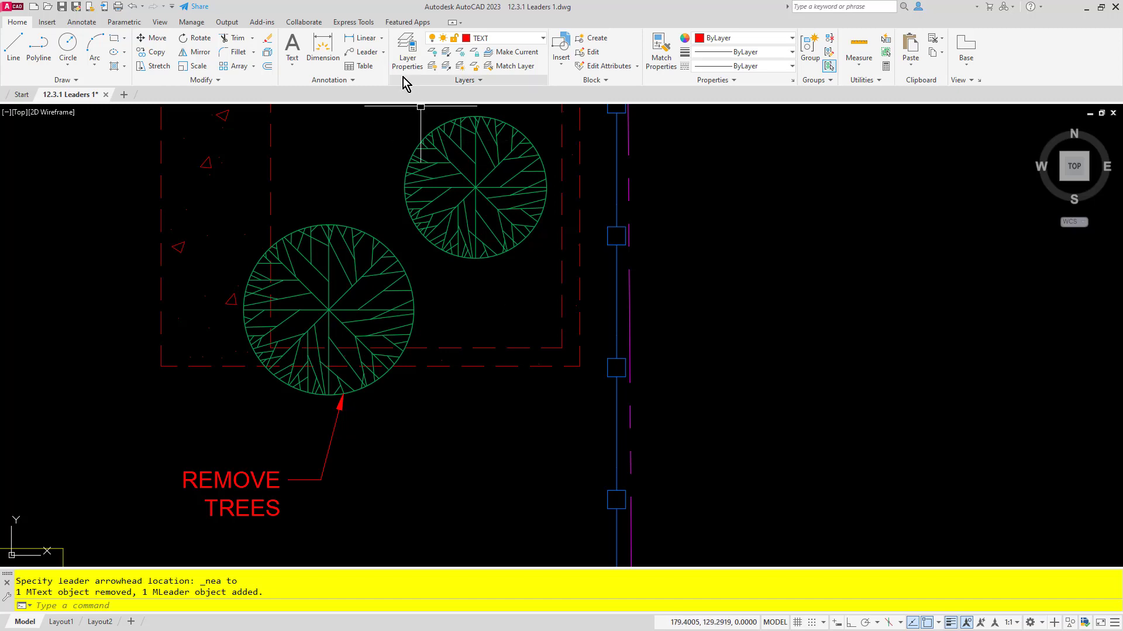
# Add a second leader arrow to the upper tree and move the REMOVE TREES label right.
pyautogui.click(368, 52)
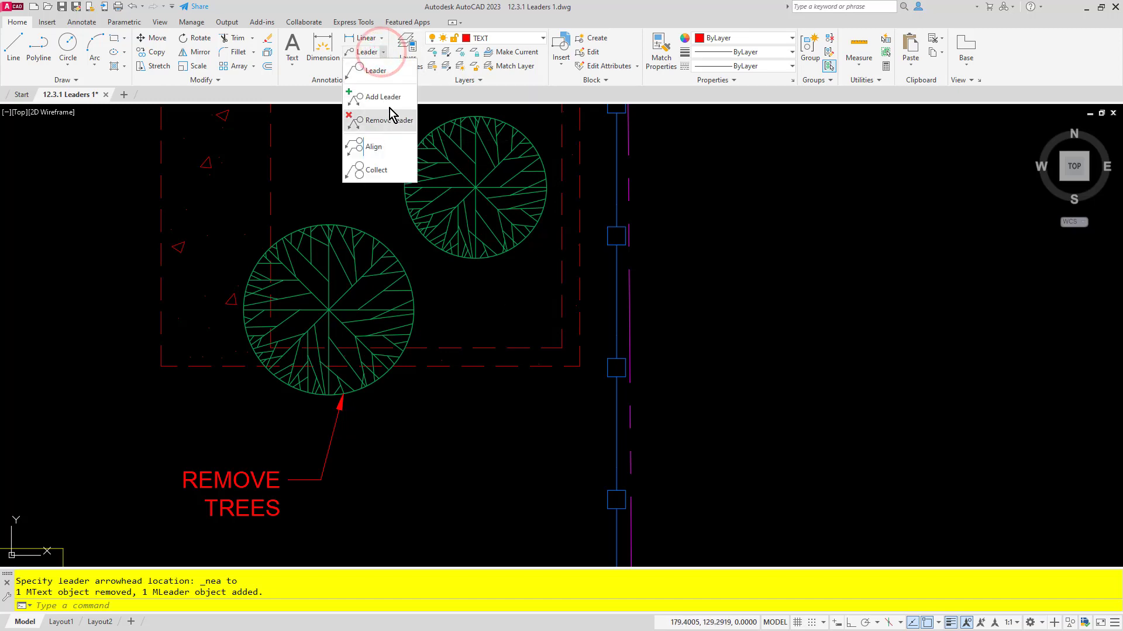
pyautogui.click(385, 96)
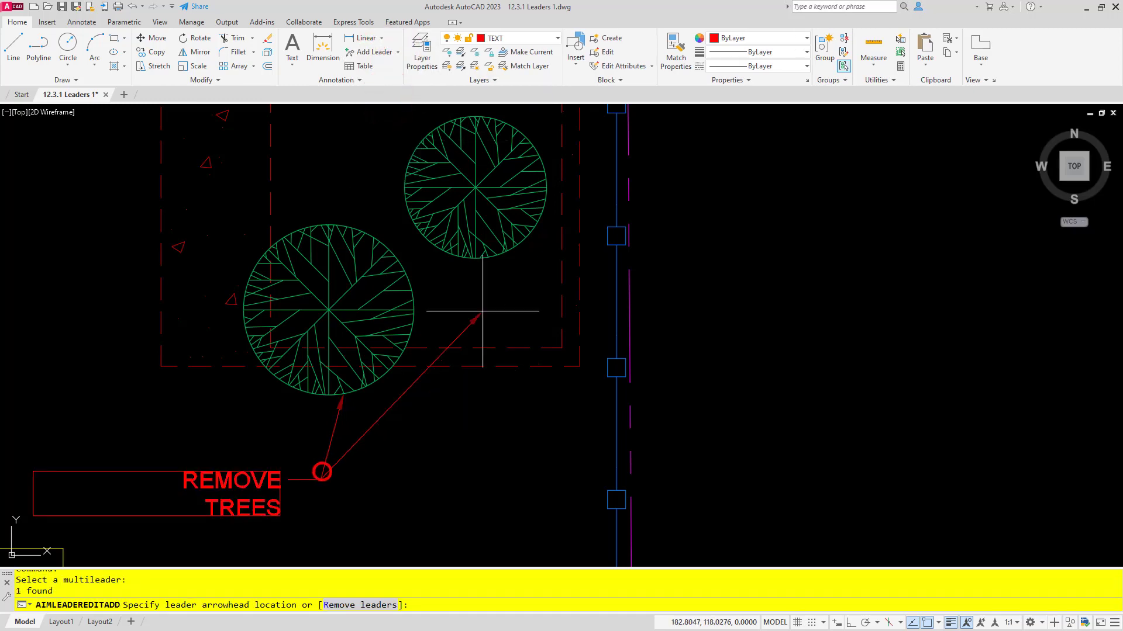
pyautogui.click(474, 260)
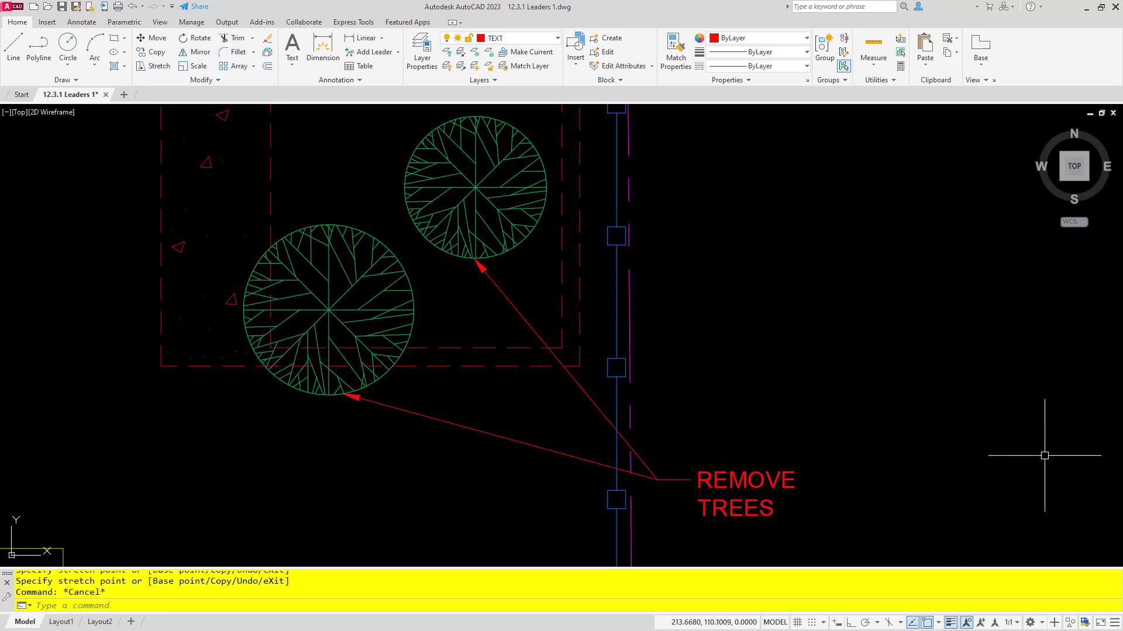
pyautogui.moveTo(840, 361)
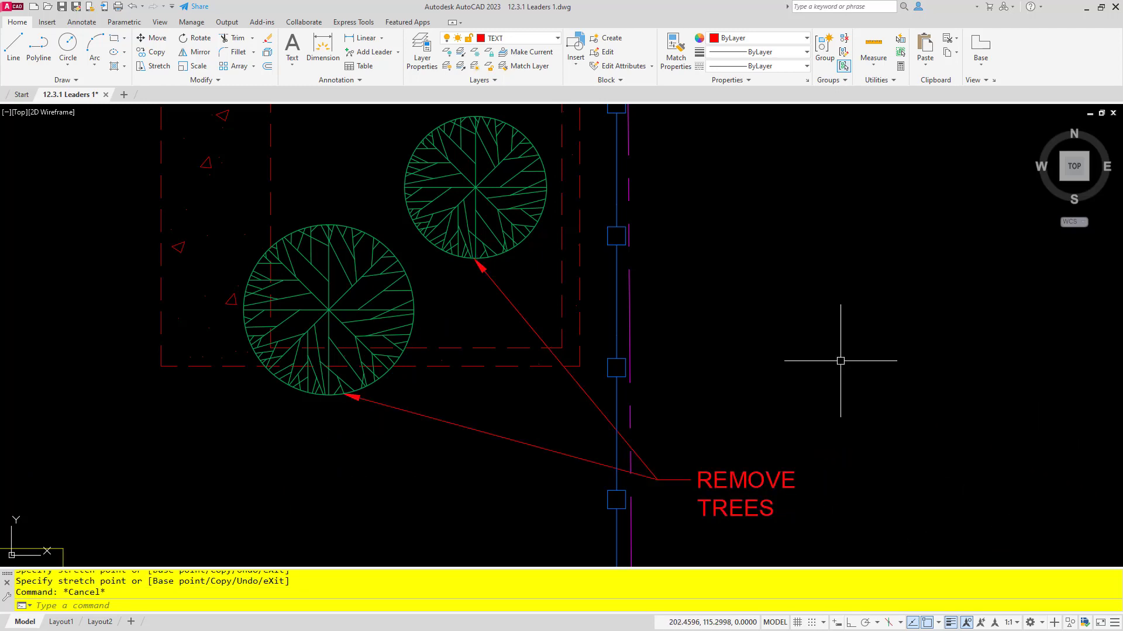
pyautogui.click(393, 52)
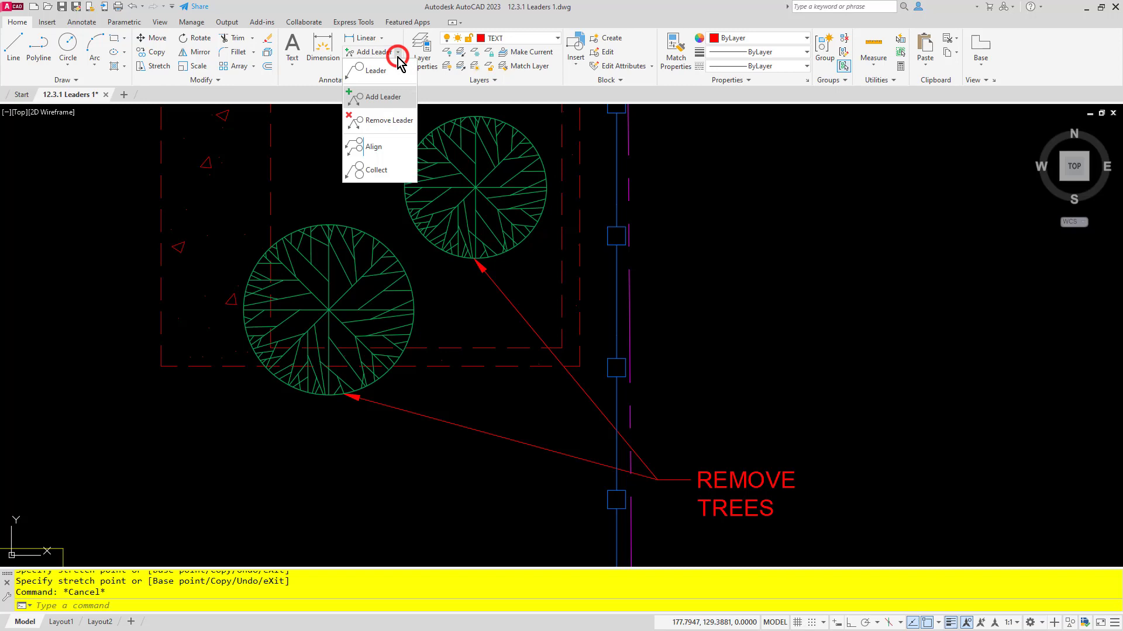